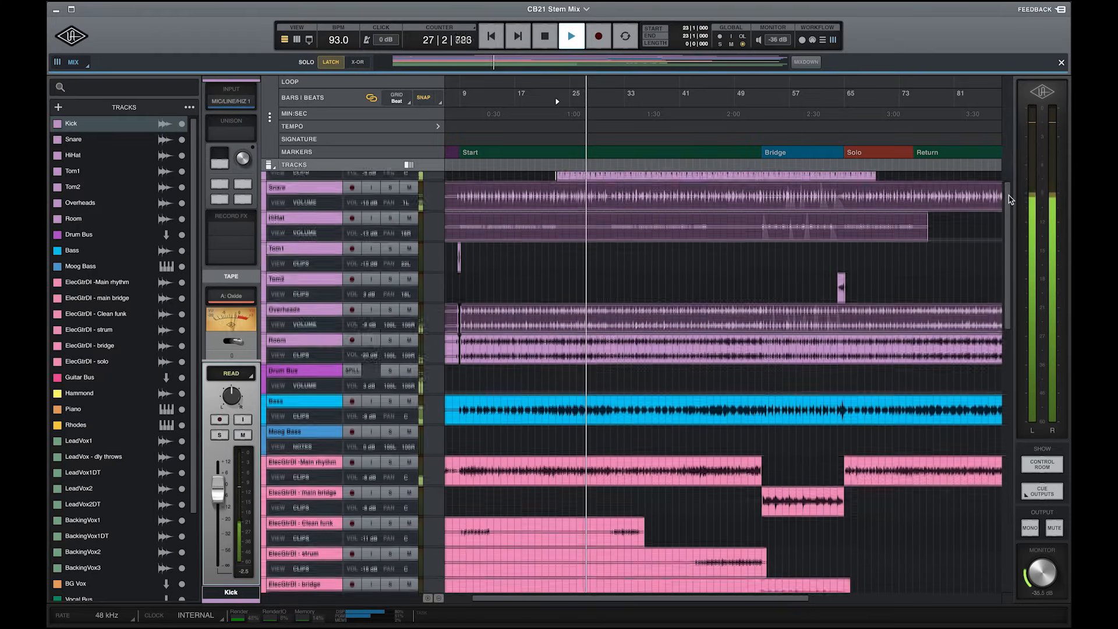
Scroll down through the CB21 Stem Mix track list in the timeline
{"action": "scroll", "scroll_direction": "down", "scroll_amount": 3}
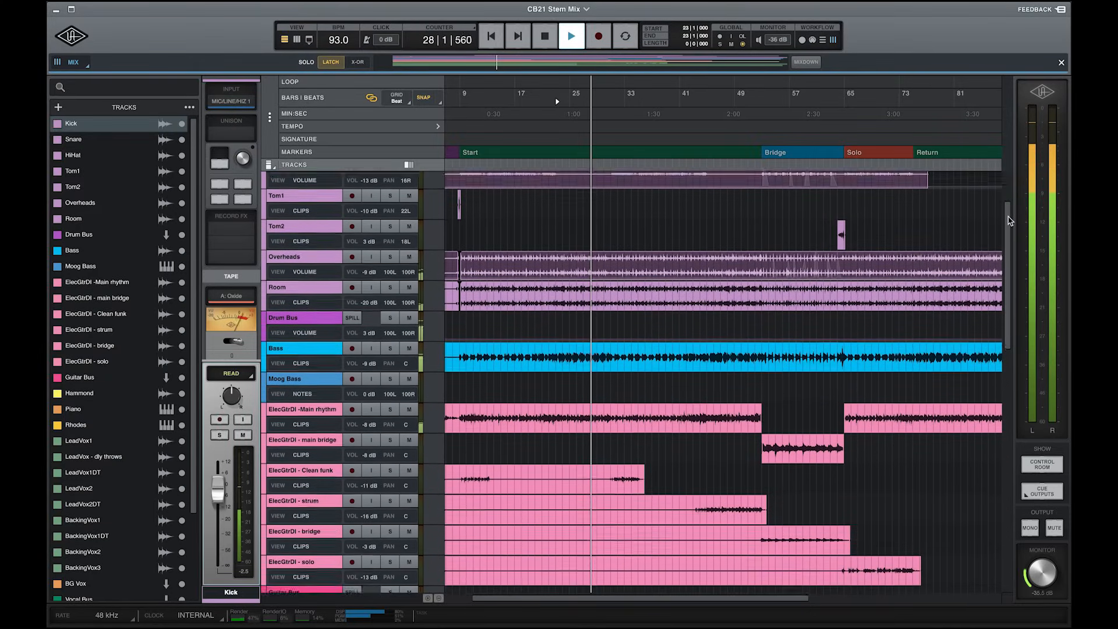
{"action": "scroll", "scroll_direction": "down", "scroll_amount": 3}
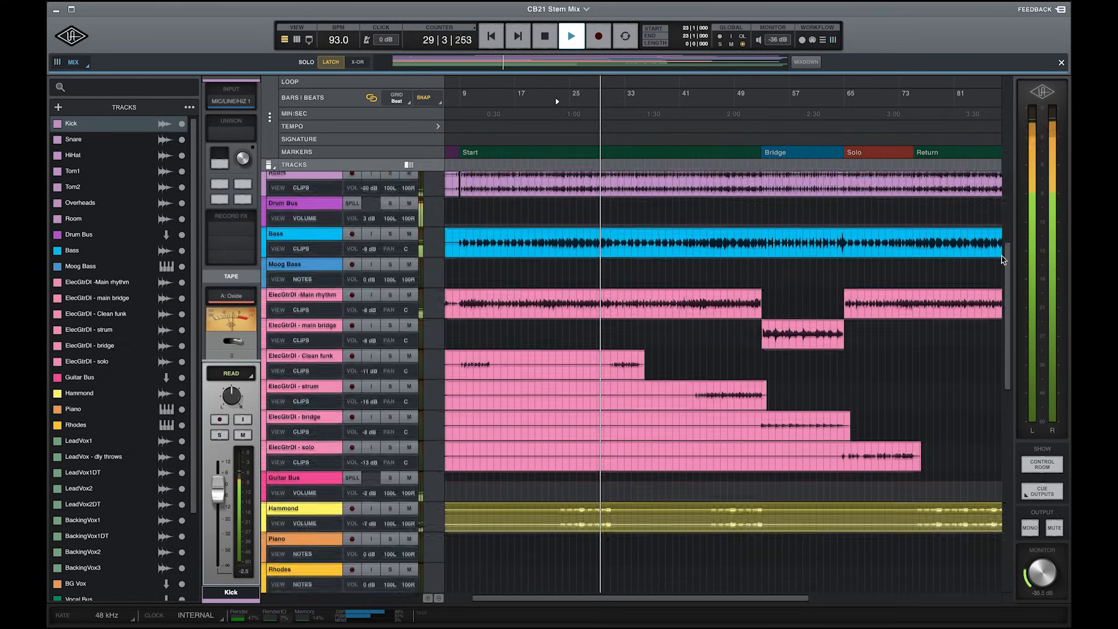
{"action": "scroll", "scroll_direction": "down", "scroll_amount": 3}
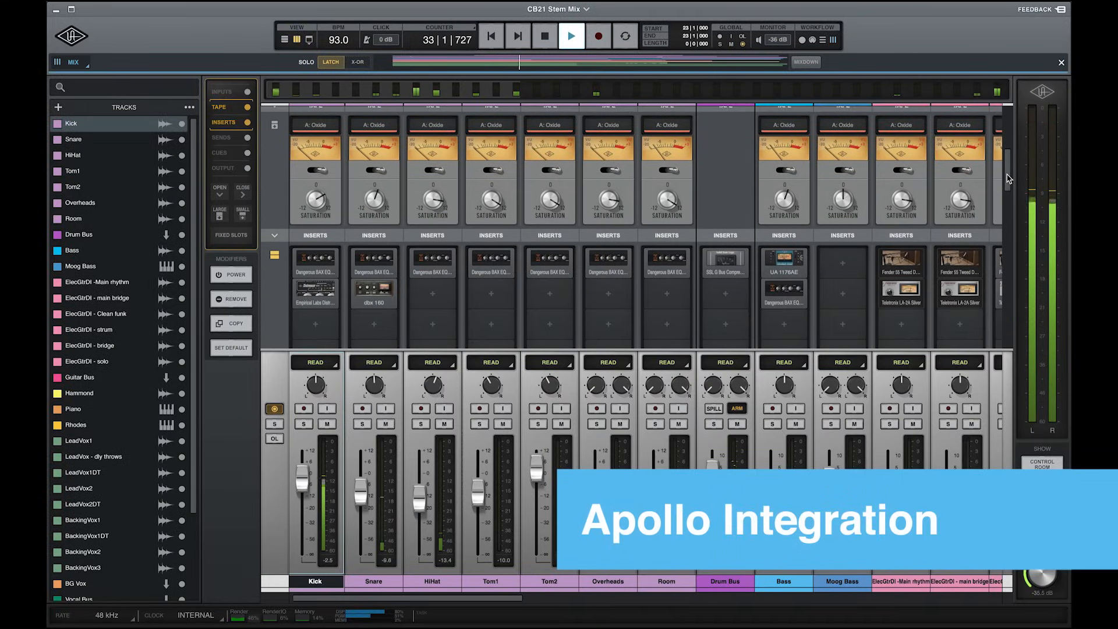
Enable the mixer's Inputs section and open the Kick channel's tape machine panel
{"action": "left_click", "coordinate": [222, 137]}
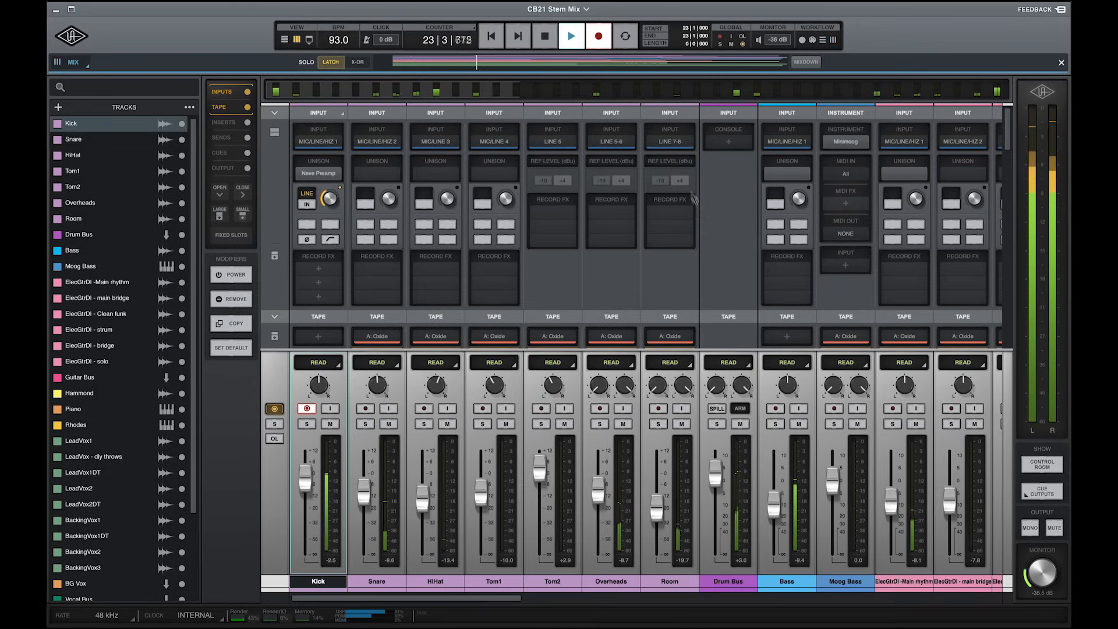
{"action": "left_click", "coordinate": [739, 409]}
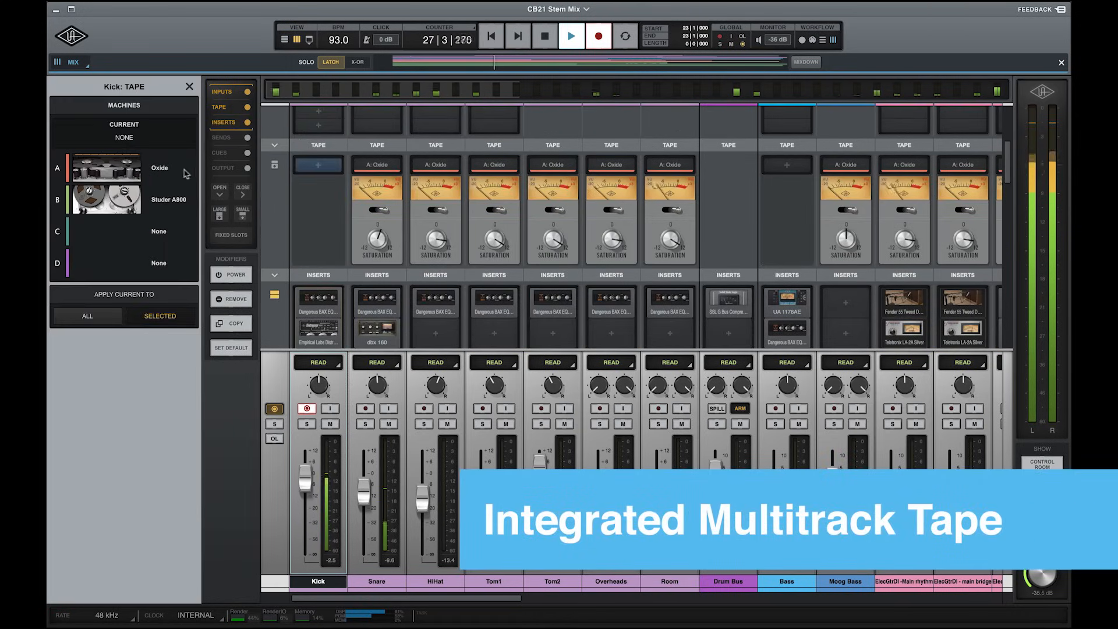
Load the Studer A800 tape machine on the Bass channel
{"action": "left_click", "coordinate": [105, 167]}
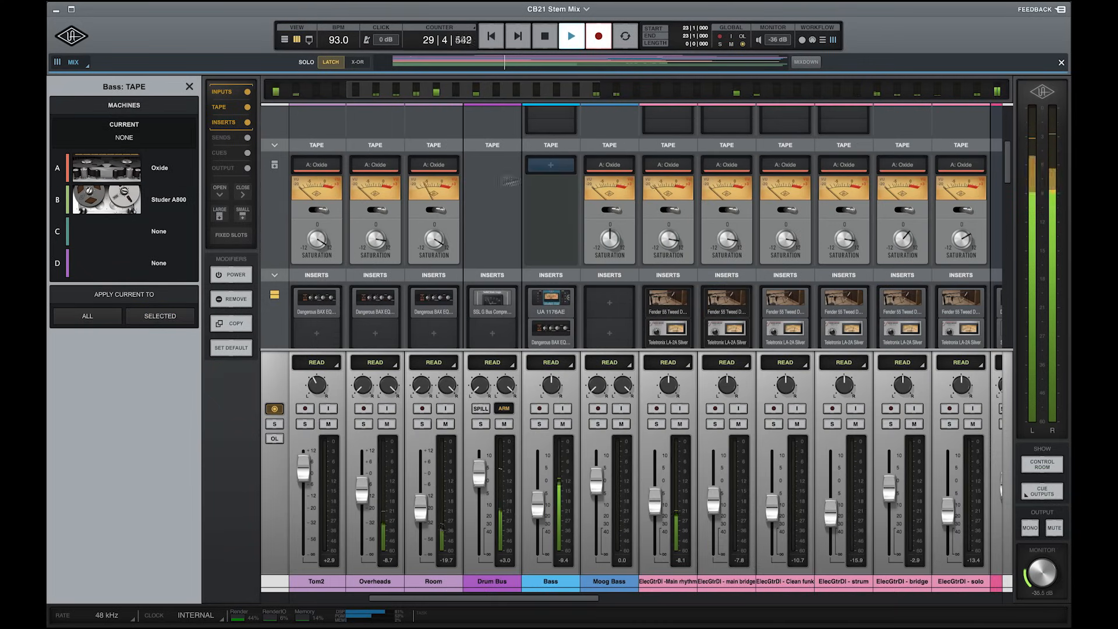
{"action": "left_click", "coordinate": [105, 200]}
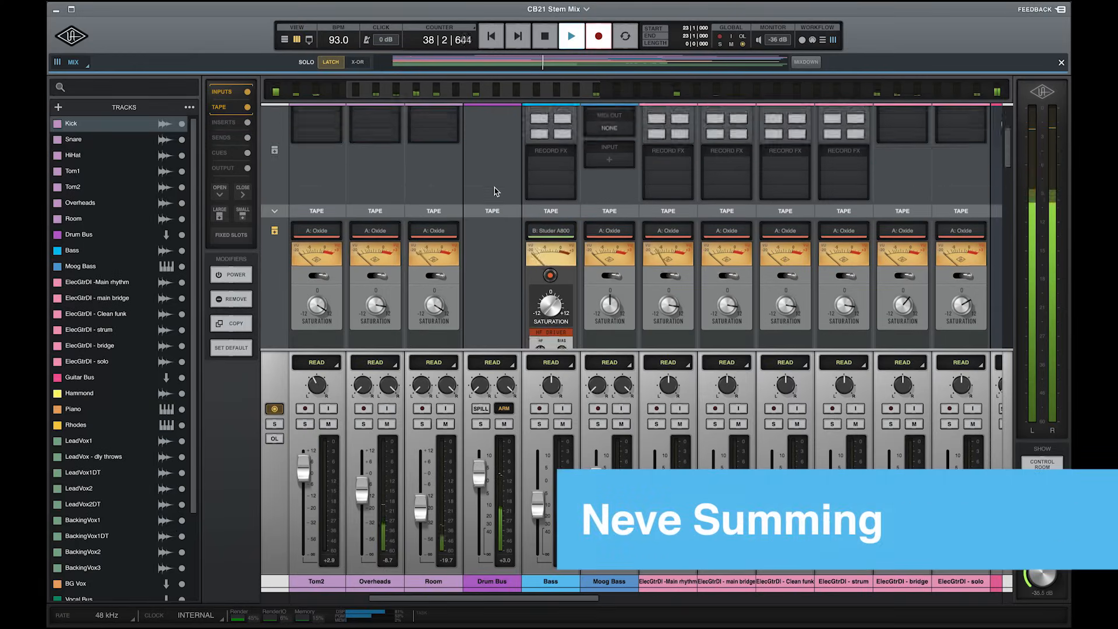
Set the Drum Bus console input to Neve Summing and open its console view
{"action": "left_click", "coordinate": [491, 130]}
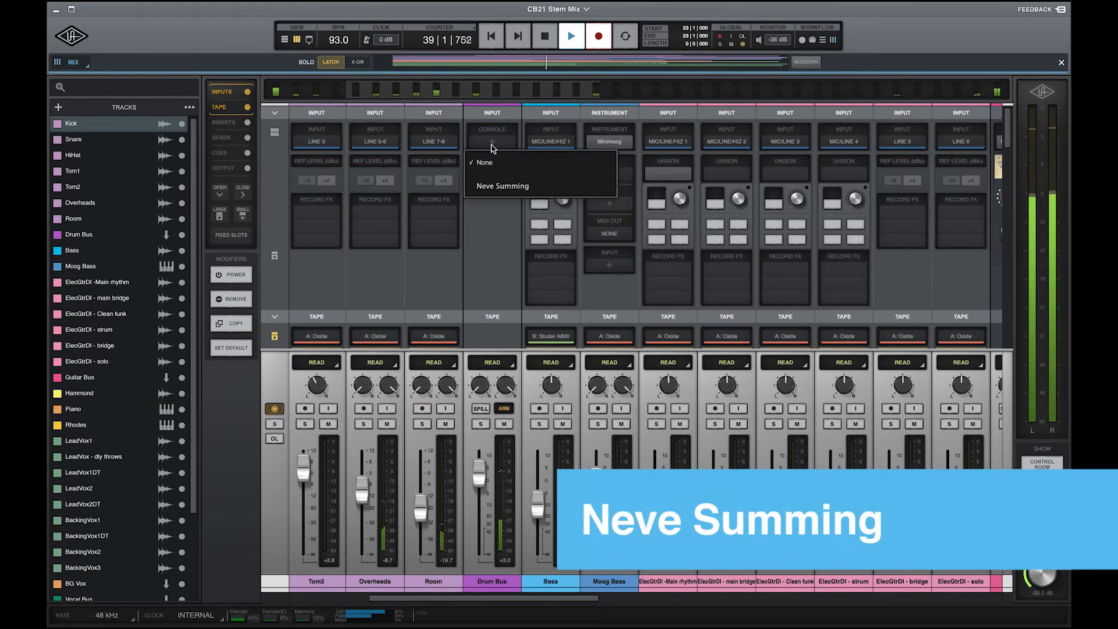
{"action": "left_click", "coordinate": [503, 186]}
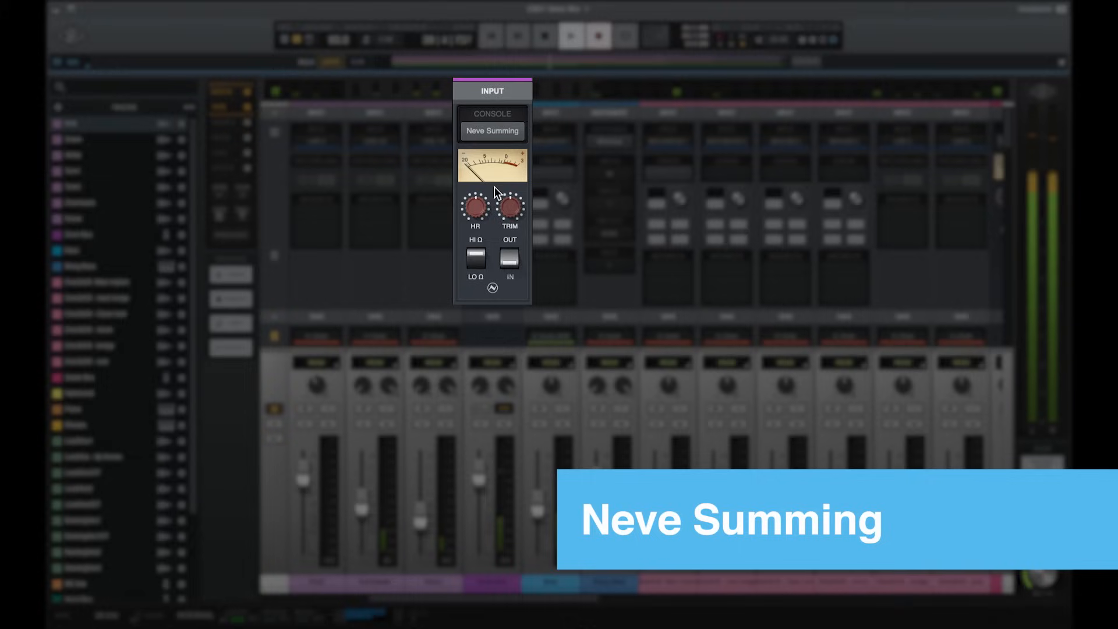
{"action": "left_click", "coordinate": [476, 257]}
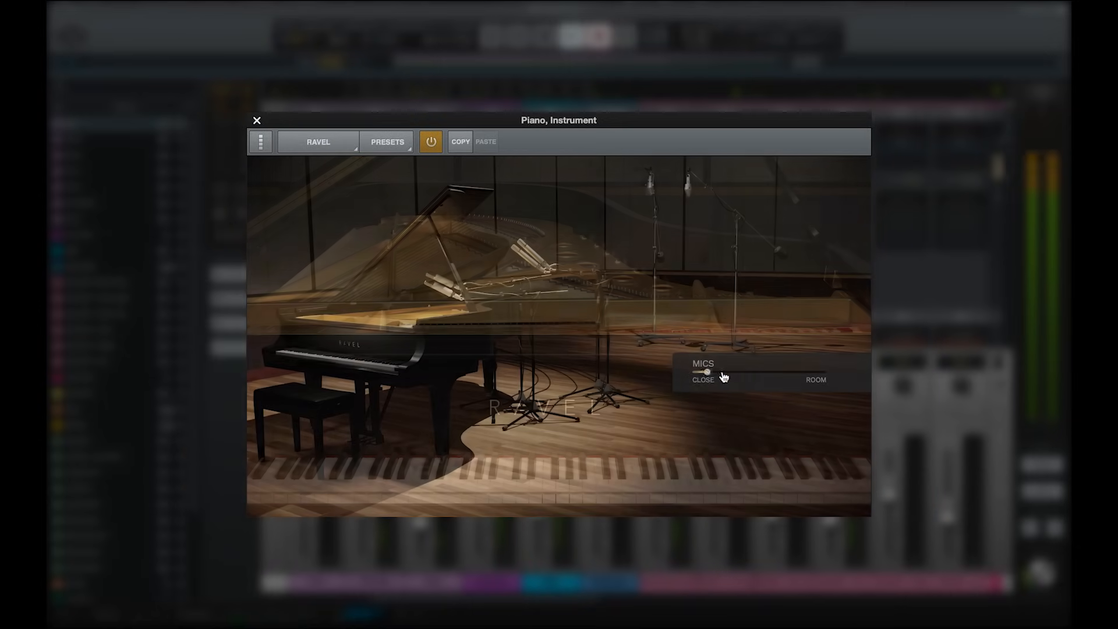
Drag the Ravel MICS slider to shift the close/room mic blend
{"action": "left_click_drag", "start_coordinate": [708, 371], "coordinate": [729, 372]}
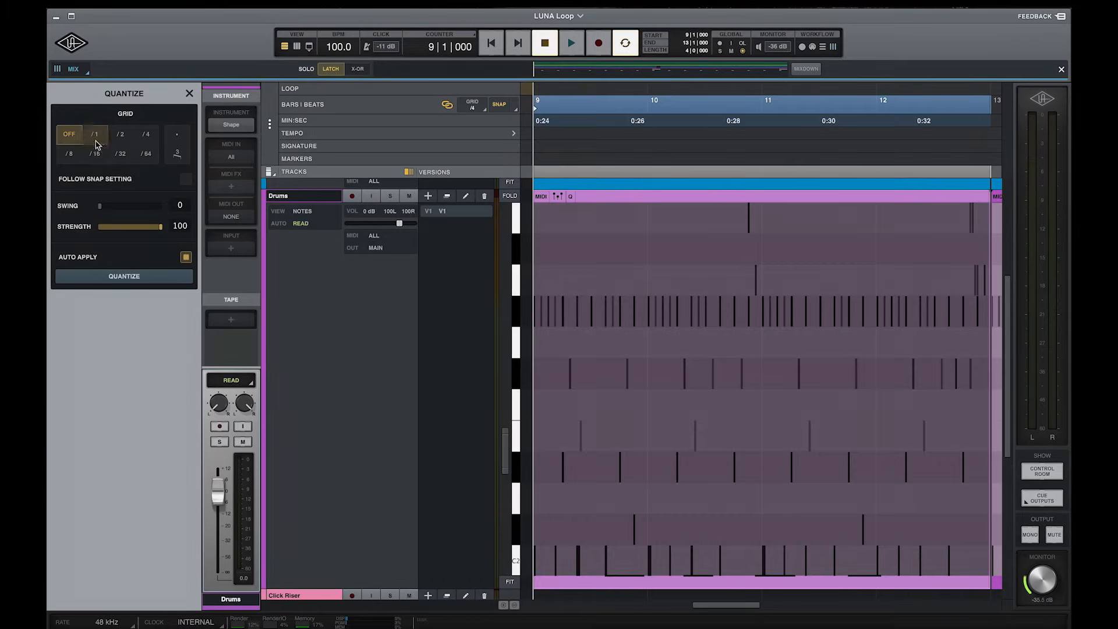
Quantize Drums notes to /2, then browse plugins for the empty Delay Moog insert
{"action": "left_click", "coordinate": [121, 134]}
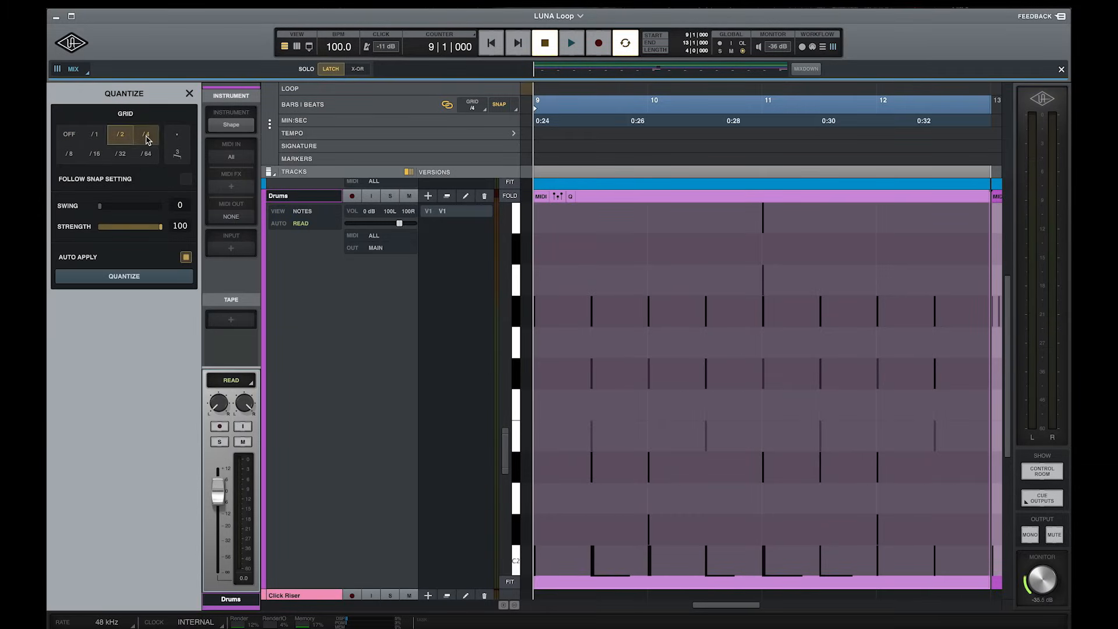
{"action": "left_click", "coordinate": [69, 133]}
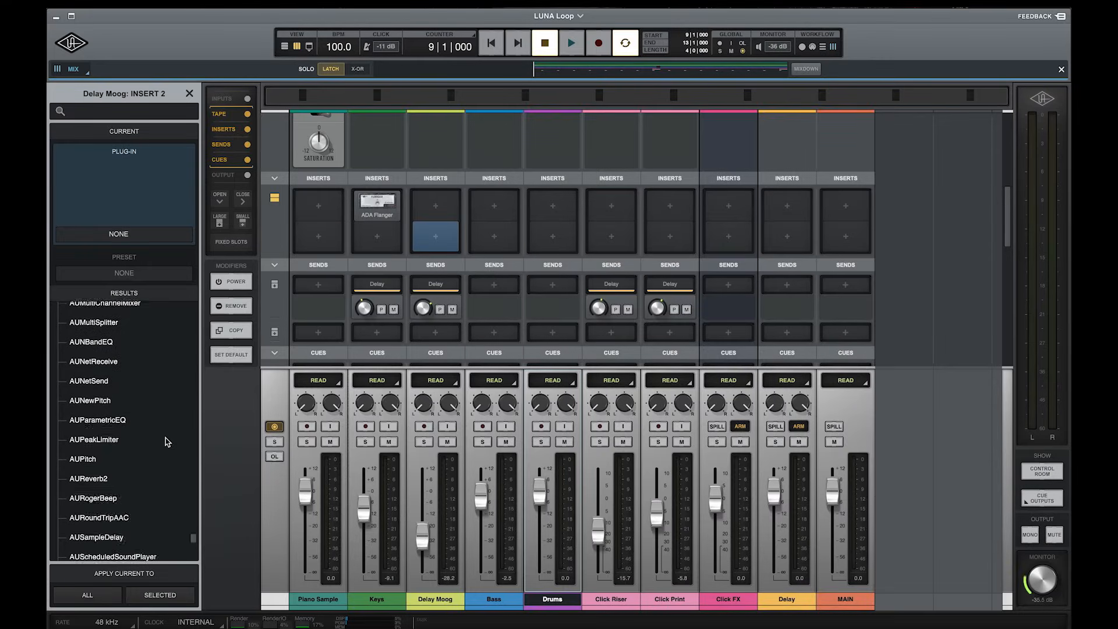
{"action": "scroll", "scroll_direction": "down", "scroll_amount": 3}
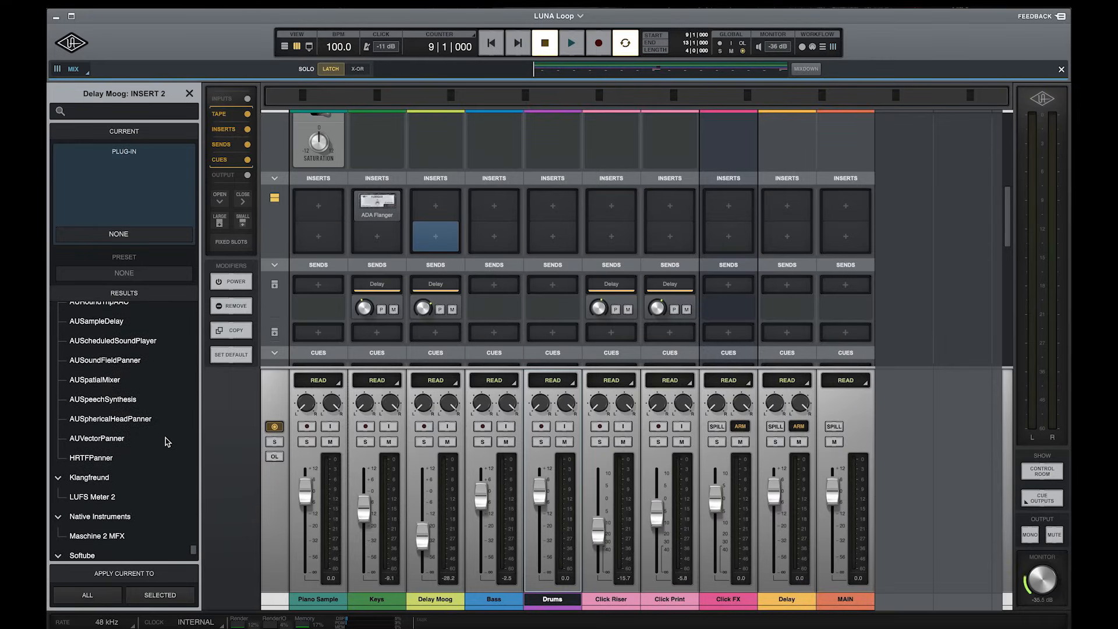
{"action": "scroll", "scroll_direction": "down", "scroll_amount": 3}
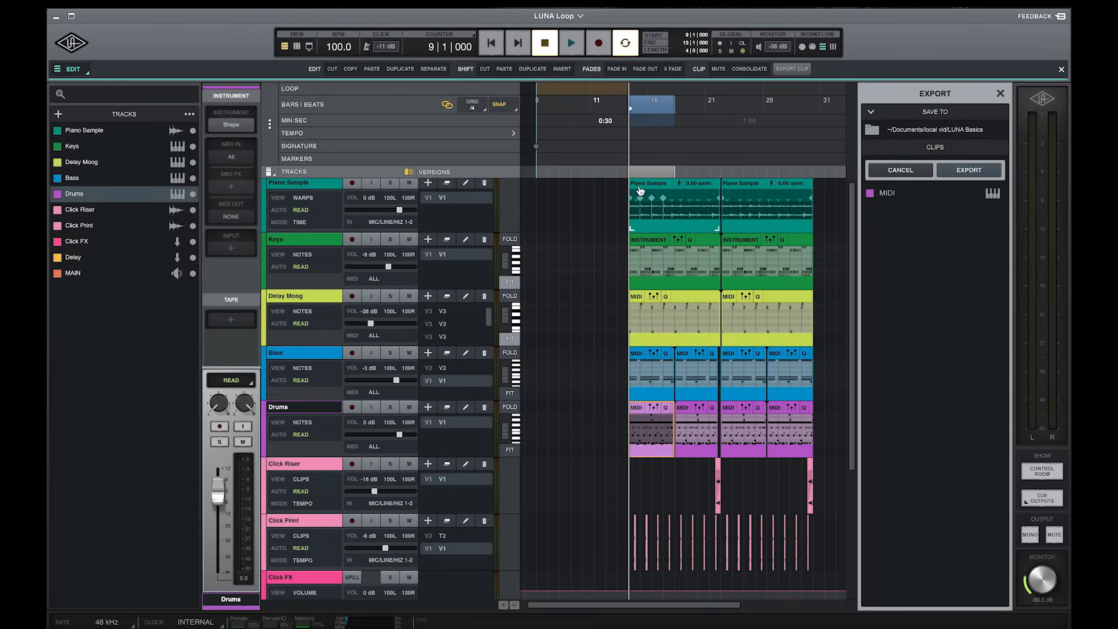
Shift-click the Keys clips to add them to the 48k, 32-bit float WAV export
{"action": "left_click", "coordinate": [871, 147]}
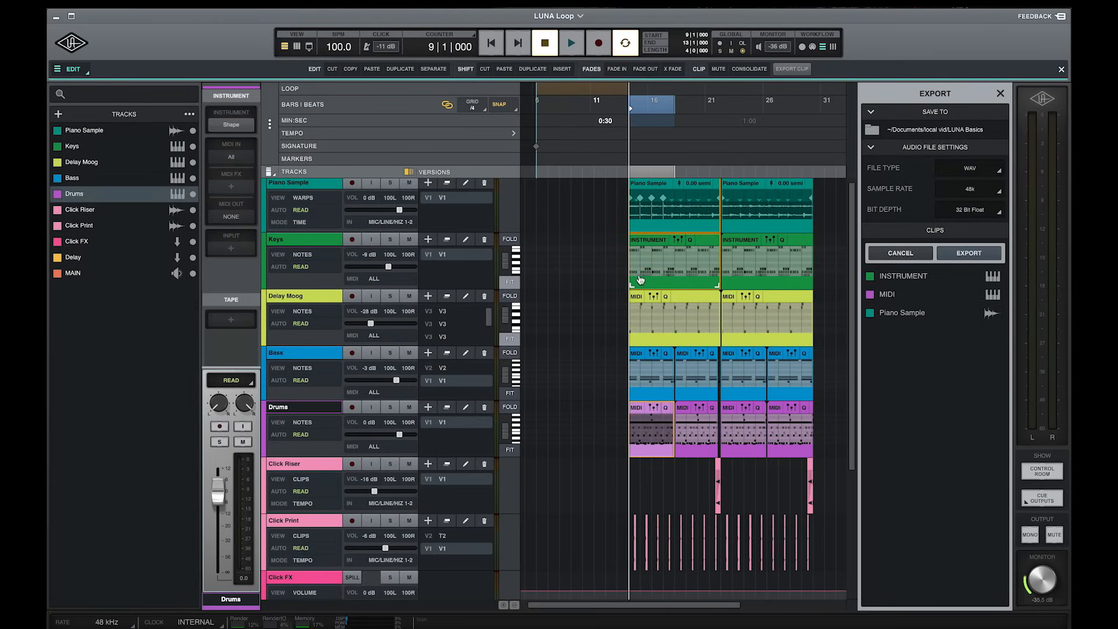